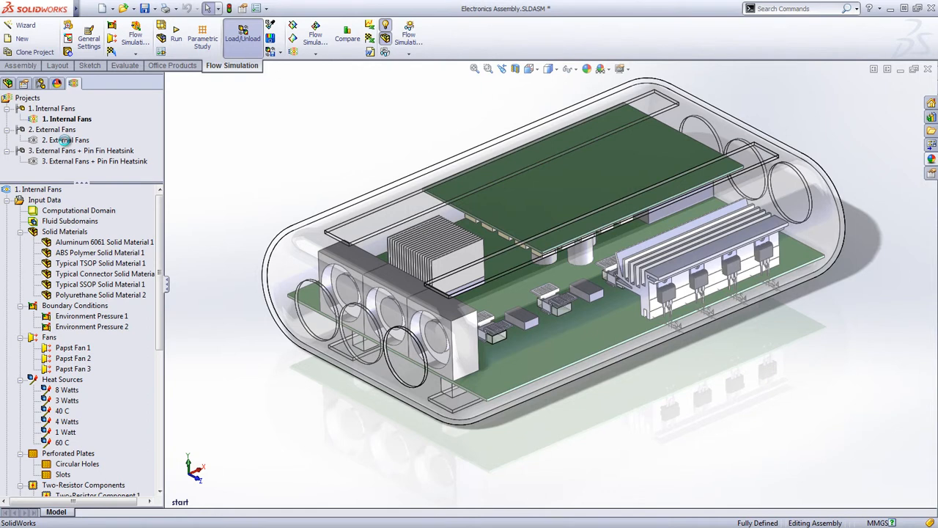
Preview the External Fans variants and inspect where the two environment pressures apply
left_click(66, 139)
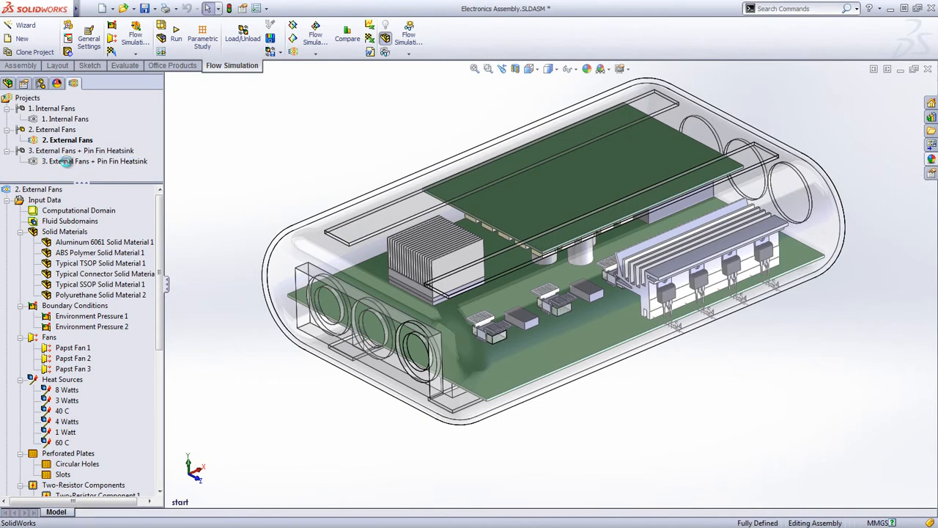
left_click(95, 160)
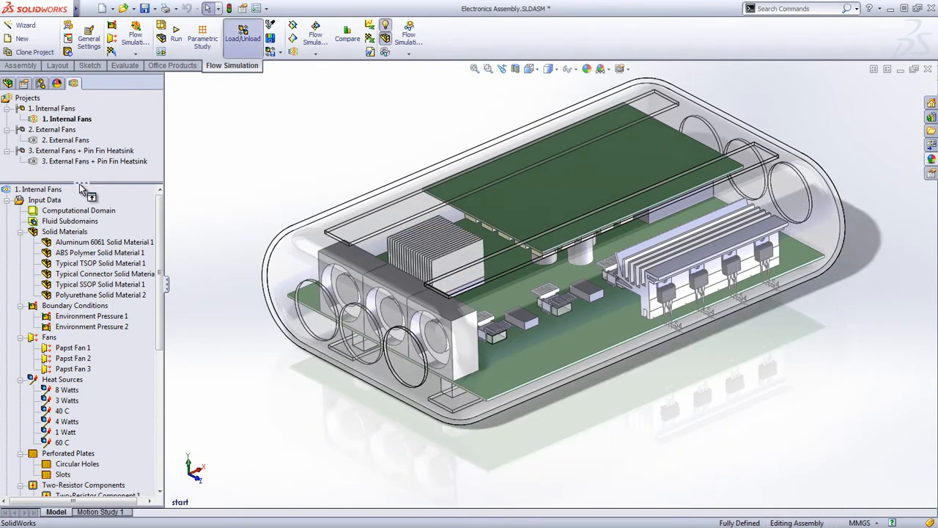
left_click(91, 227)
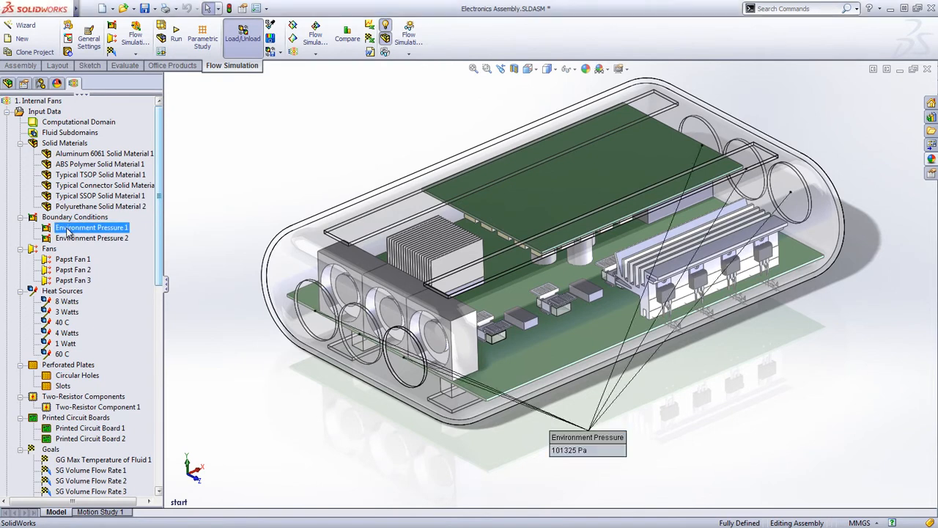
left_click(92, 238)
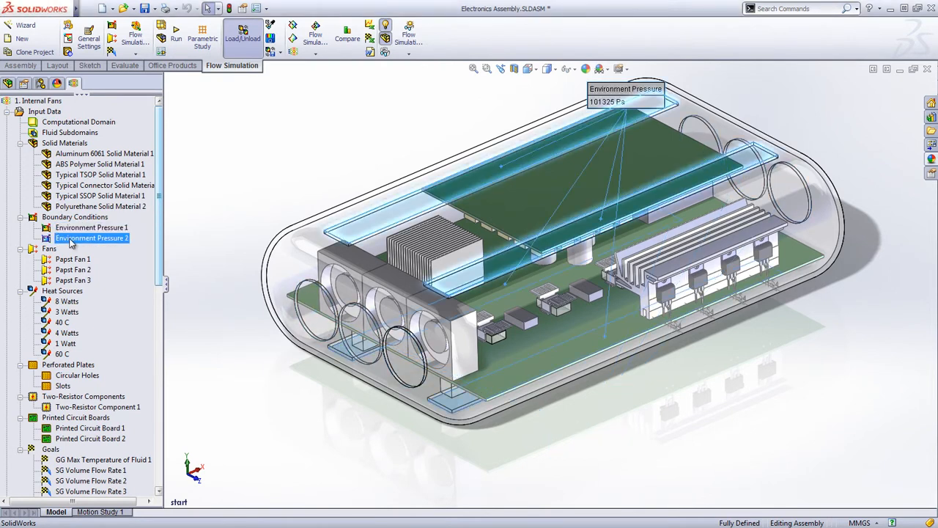
Review the Circular Holes perforated plate definition and its Electronics Box entry in the Engineering Database
left_click(77, 375)
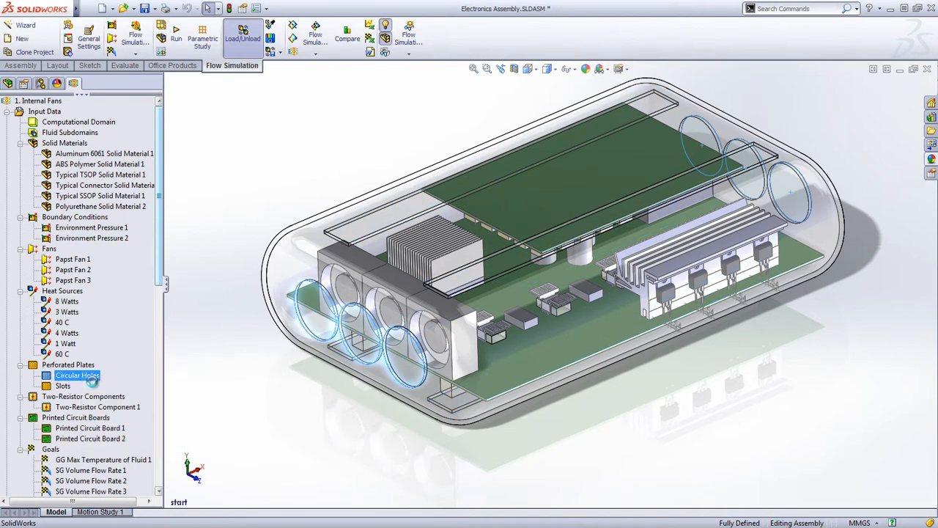
double_click(77, 374)
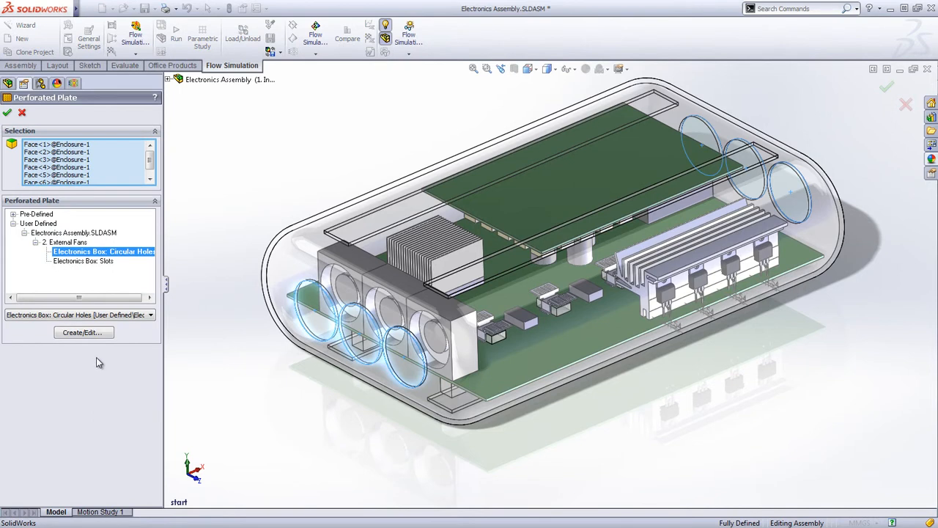
left_click(84, 332)
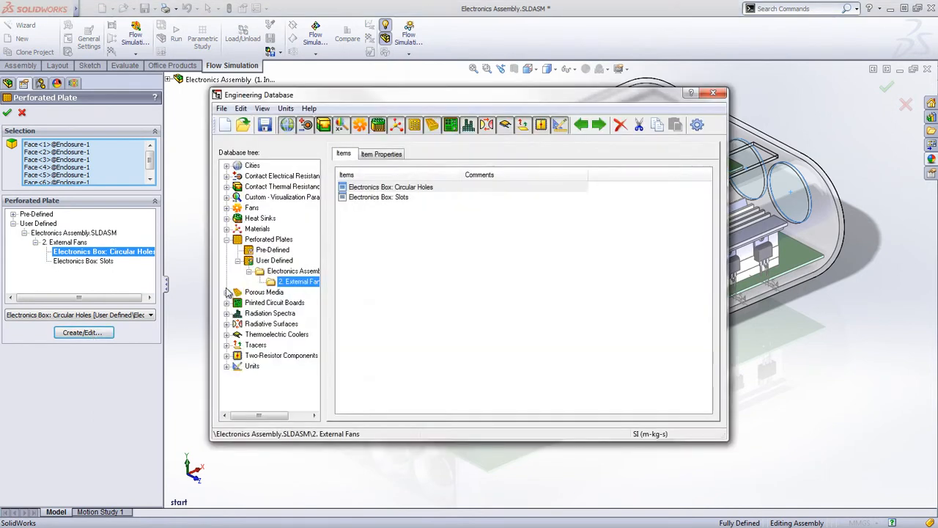
left_click(381, 154)
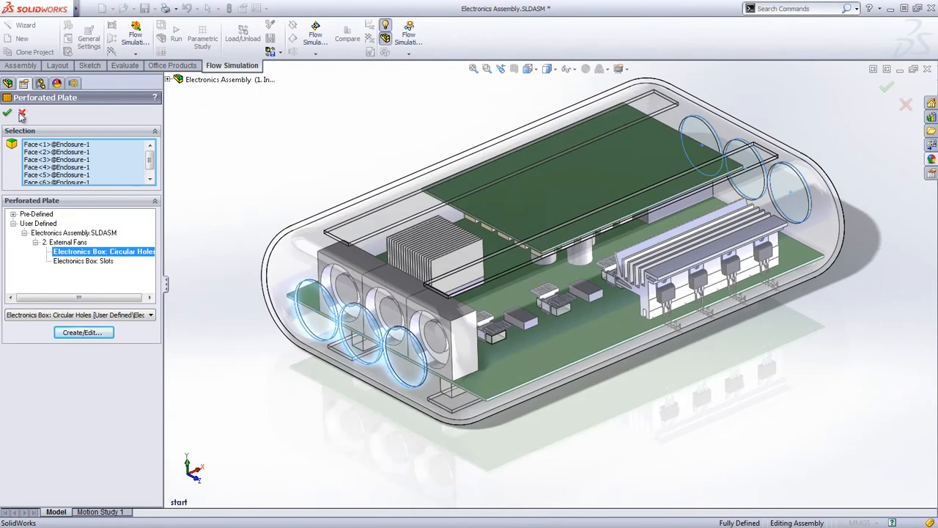
left_click(7, 113)
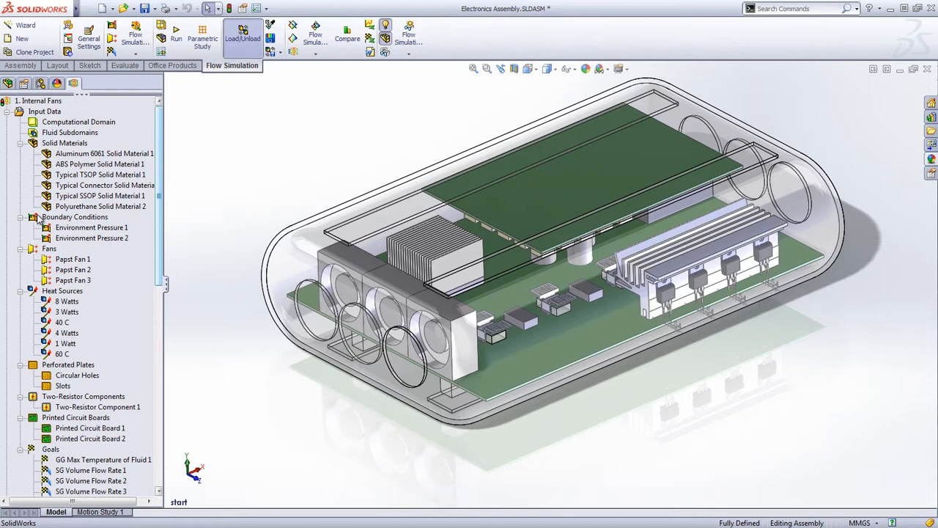
left_click(72, 269)
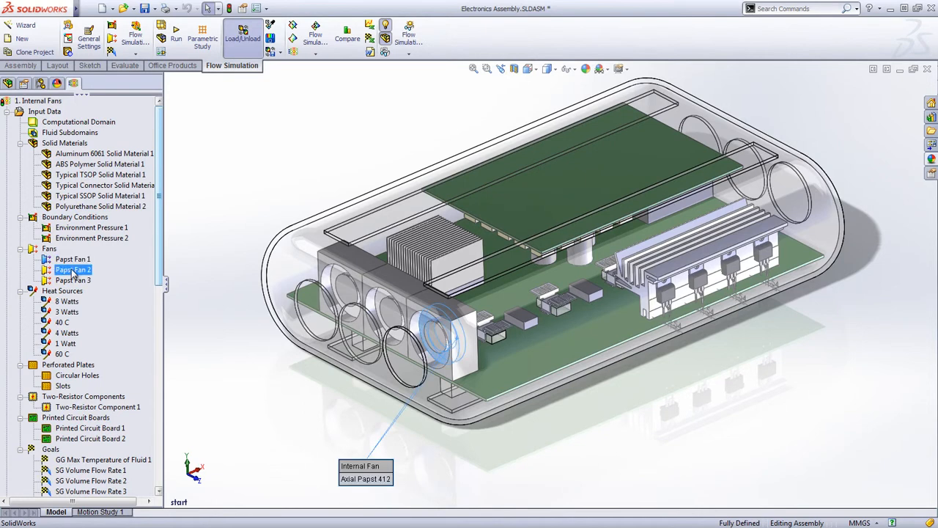
left_click(73, 280)
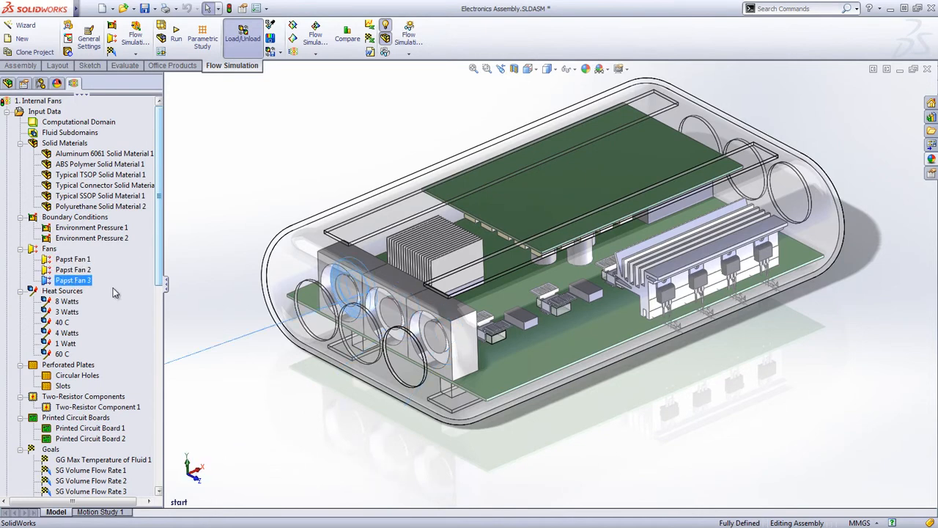
left_click(67, 302)
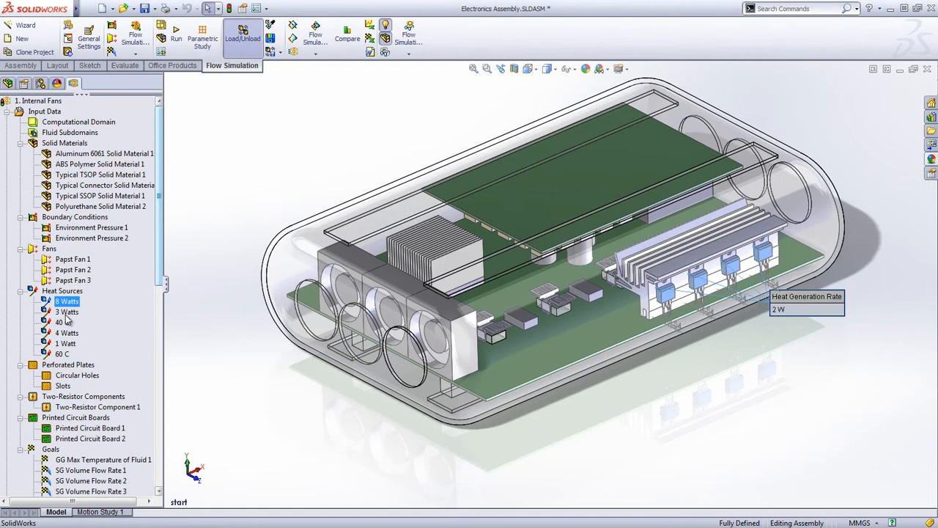
left_click(66, 344)
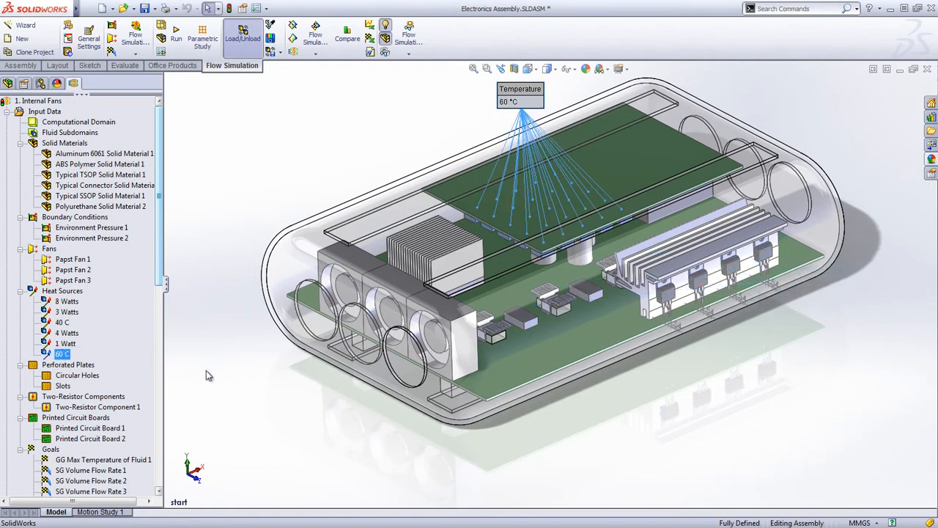
left_click(98, 406)
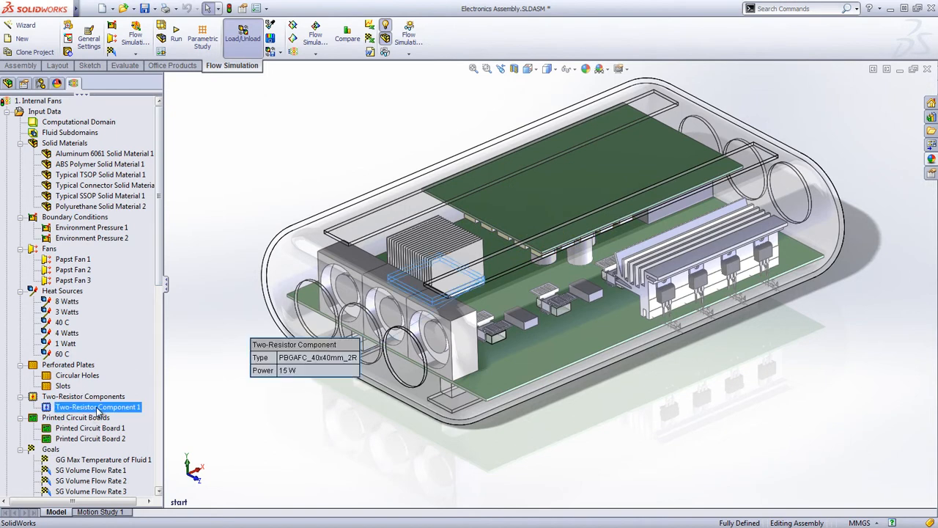
mouse_move(103, 427)
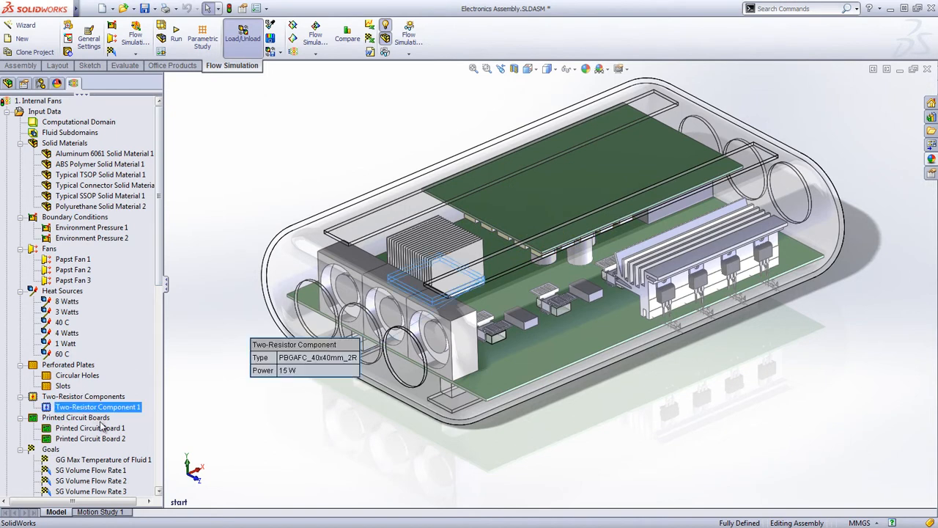
left_click(91, 427)
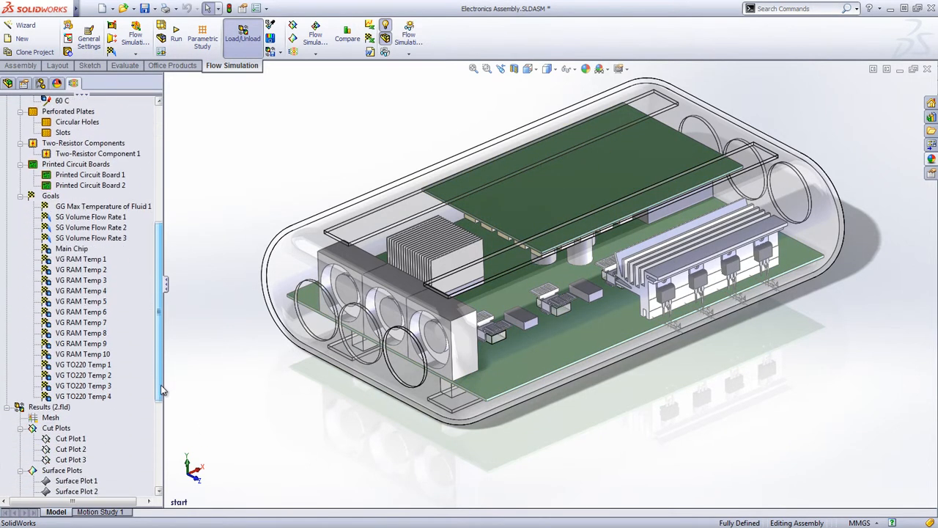
left_click(71, 248)
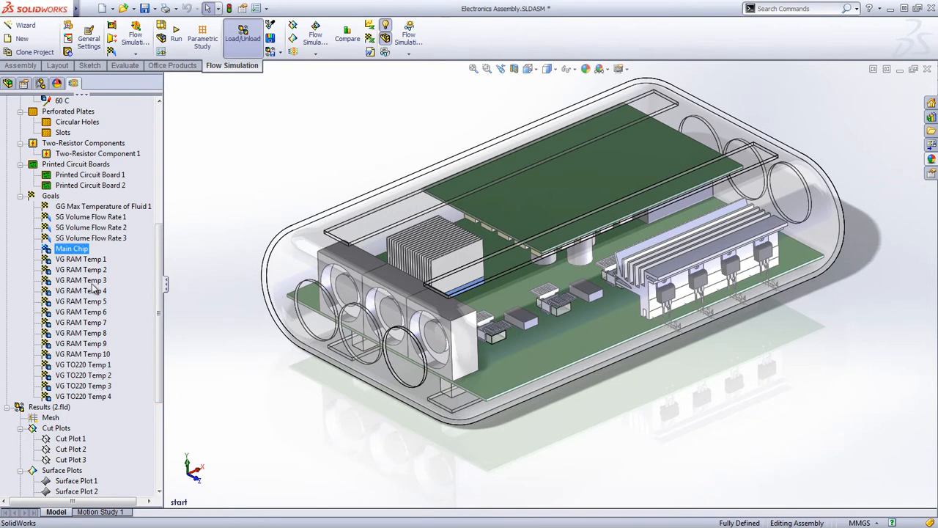
left_click(83, 385)
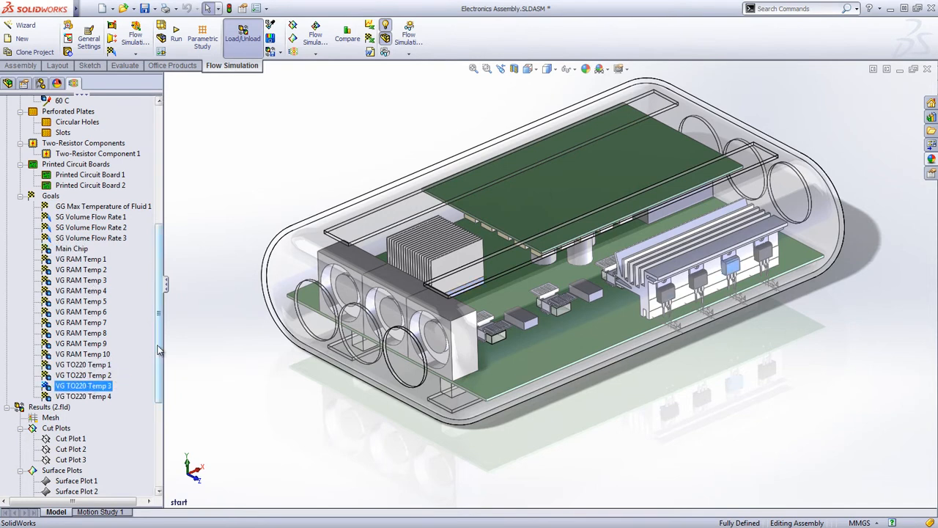
right_click(70, 311)
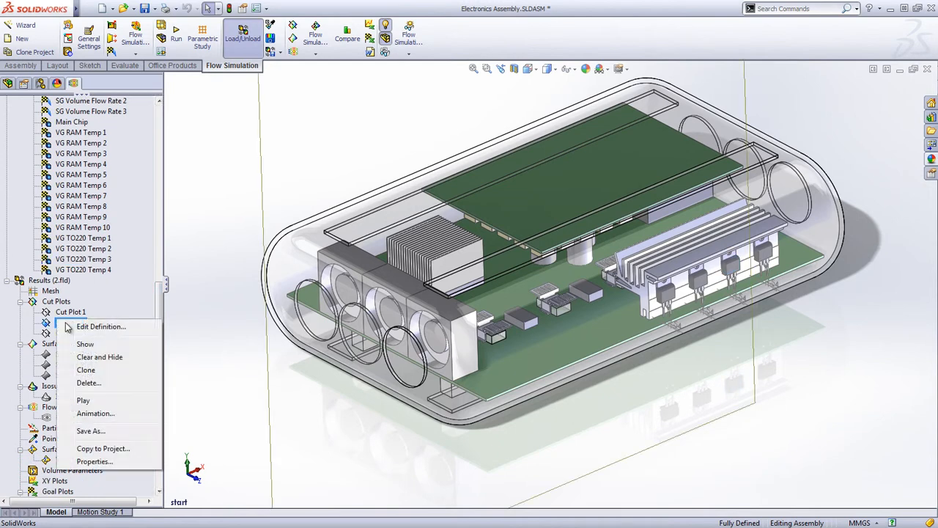
left_click(85, 344)
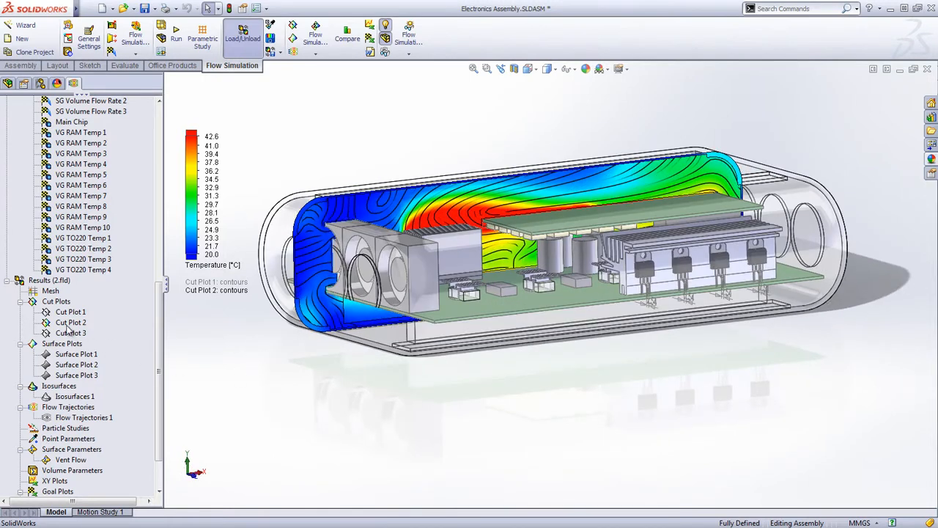
left_click(70, 323)
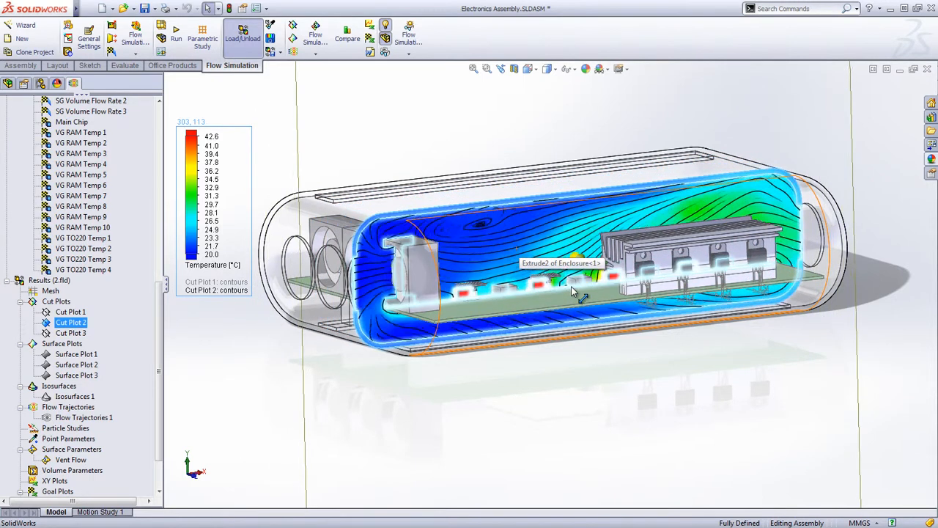
left_click_drag(572, 293, 514, 264)
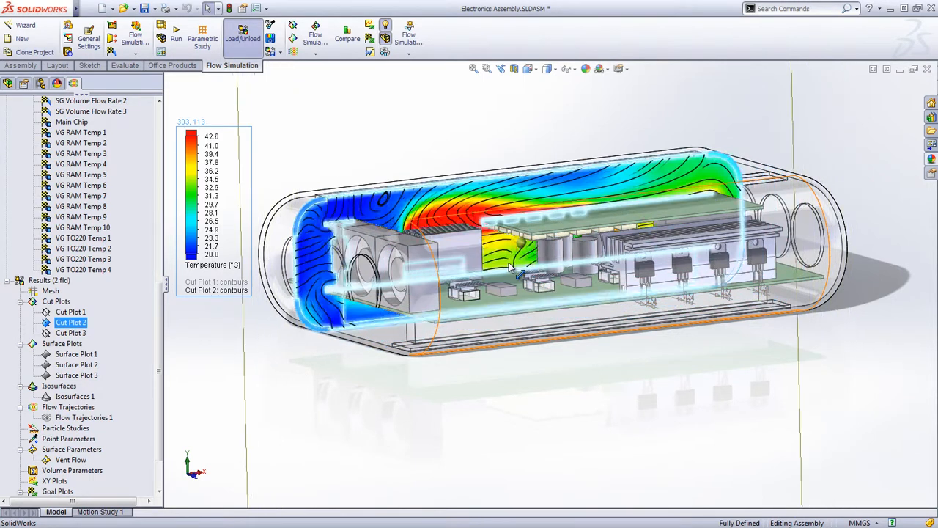
double_click(71, 322)
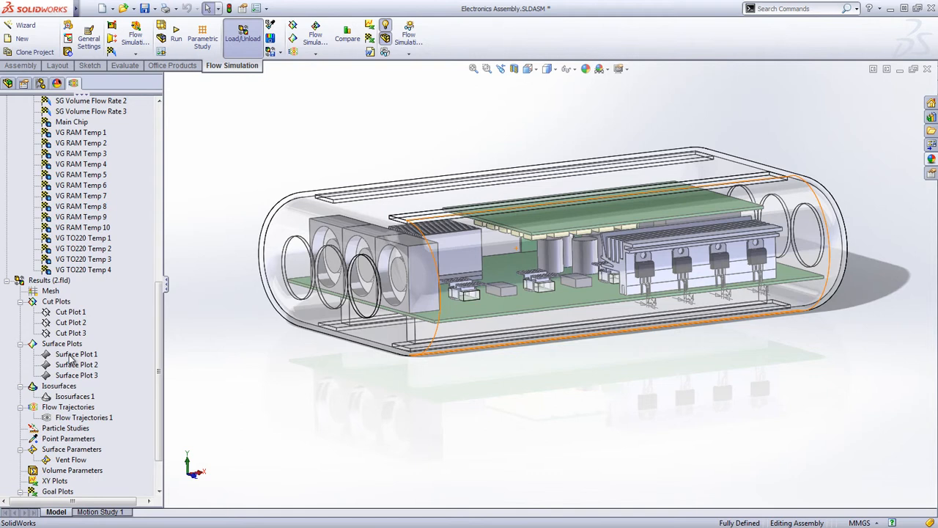
Show Surface Plot 1 on the heatsink via its context menu
right_click(77, 354)
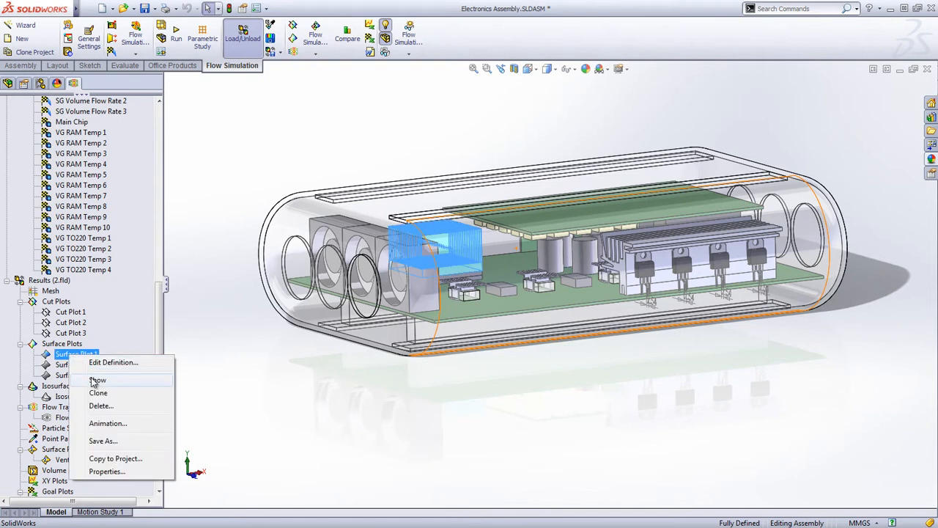
left_click(97, 380)
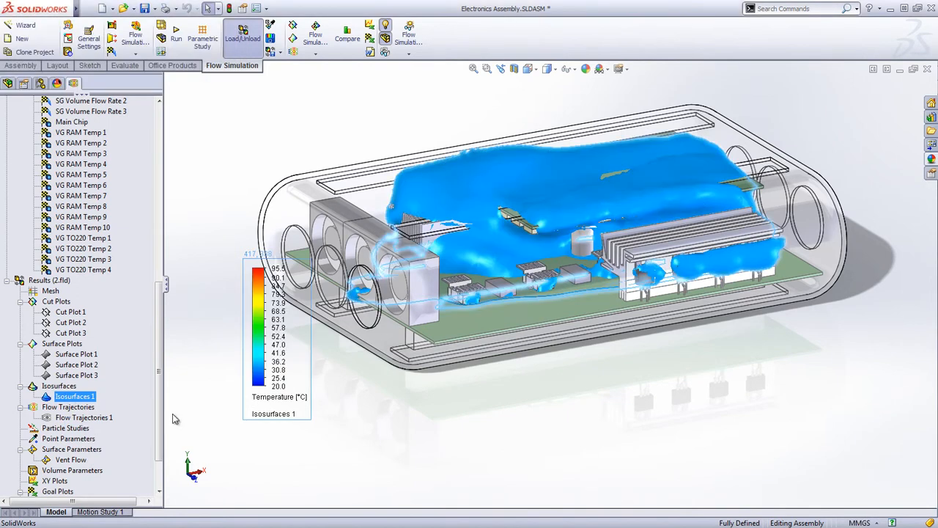
Edit the isosurface definition, adjust the Value 1 temperature and accept it
right_click(73, 396)
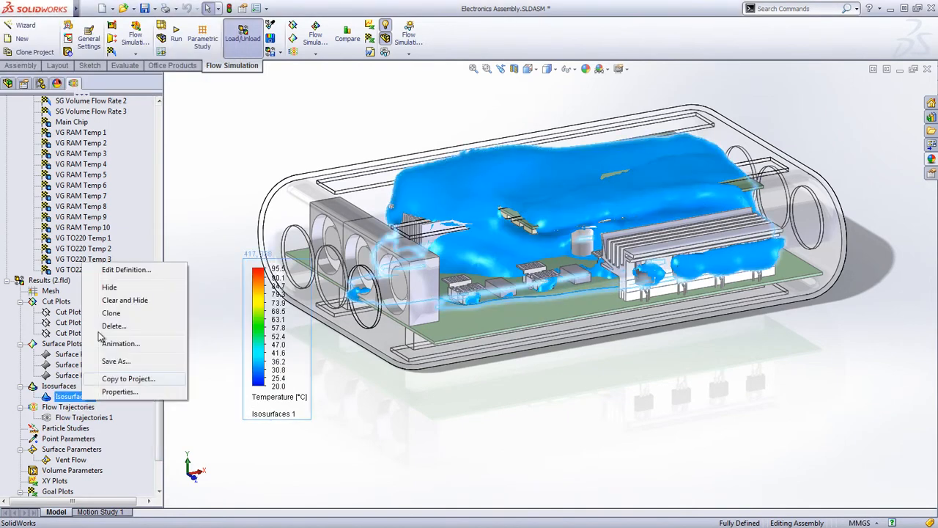
left_click(126, 269)
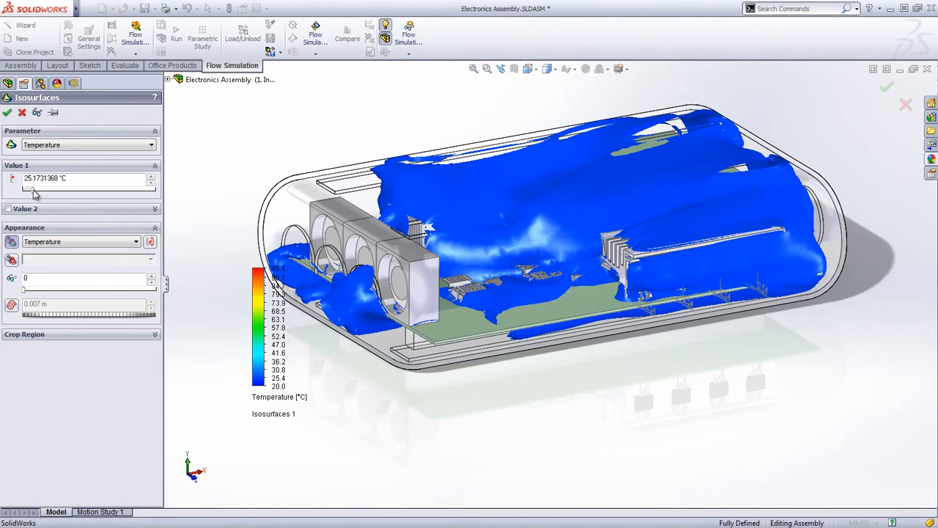
left_click(8, 112)
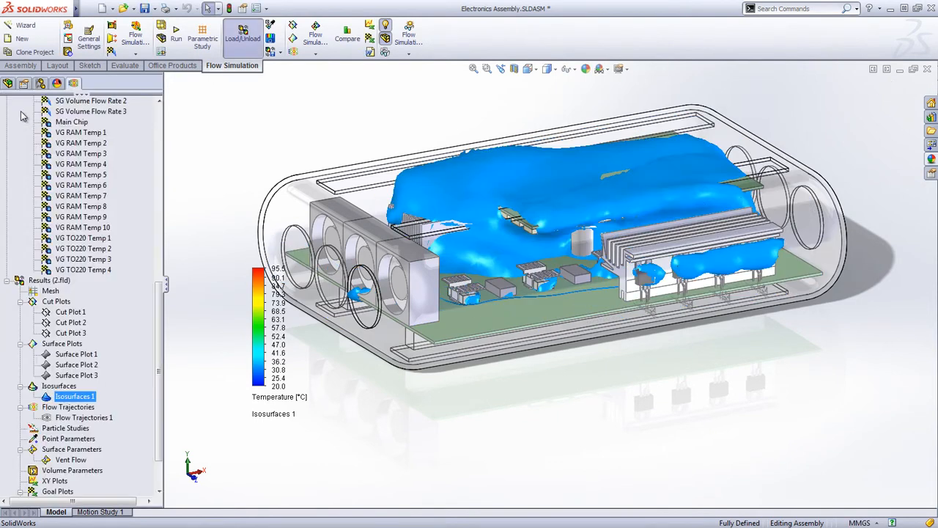
right_click(74, 396)
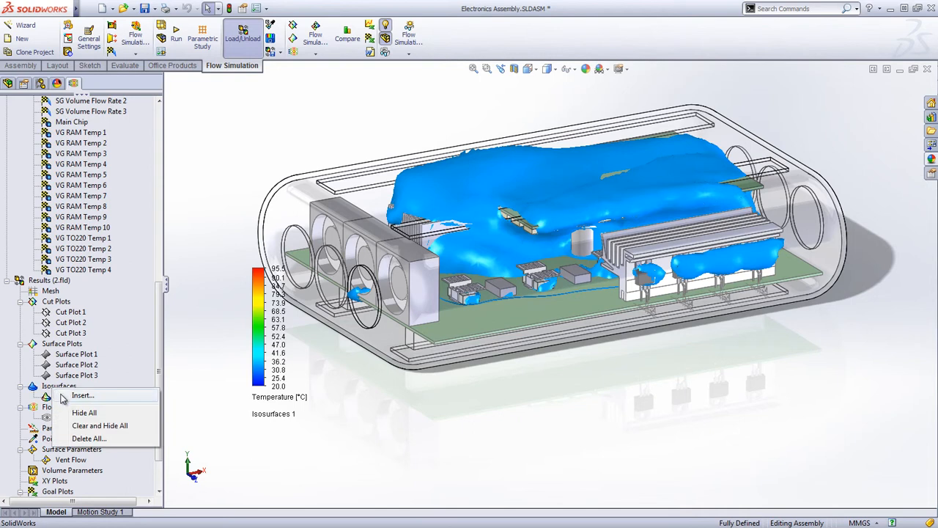
Show Flow Trajectories 1 in the enclosure, then hide all flow trajectories again
right_click(58, 417)
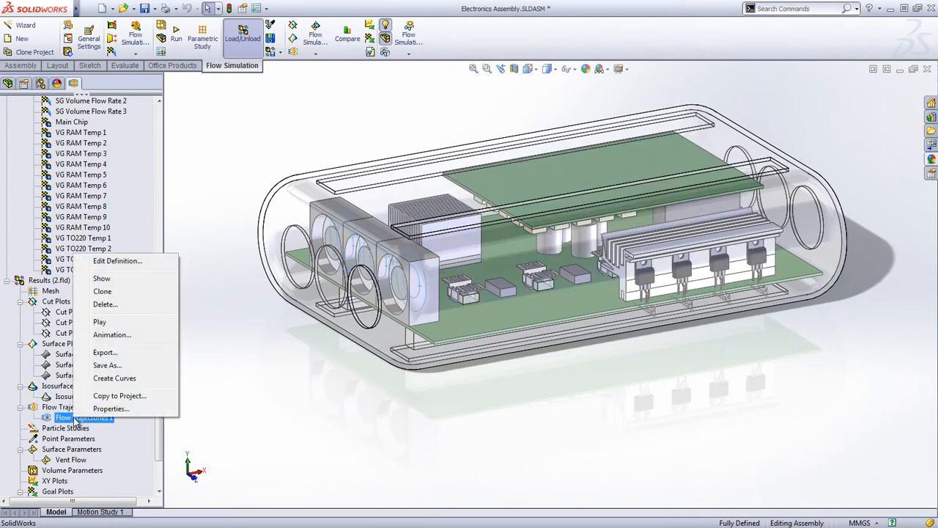
left_click(99, 321)
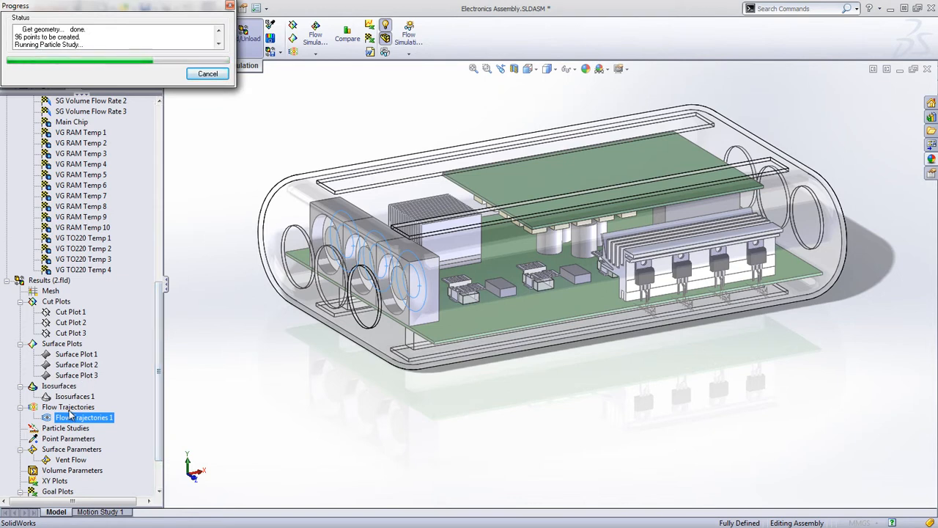
right_click(83, 417)
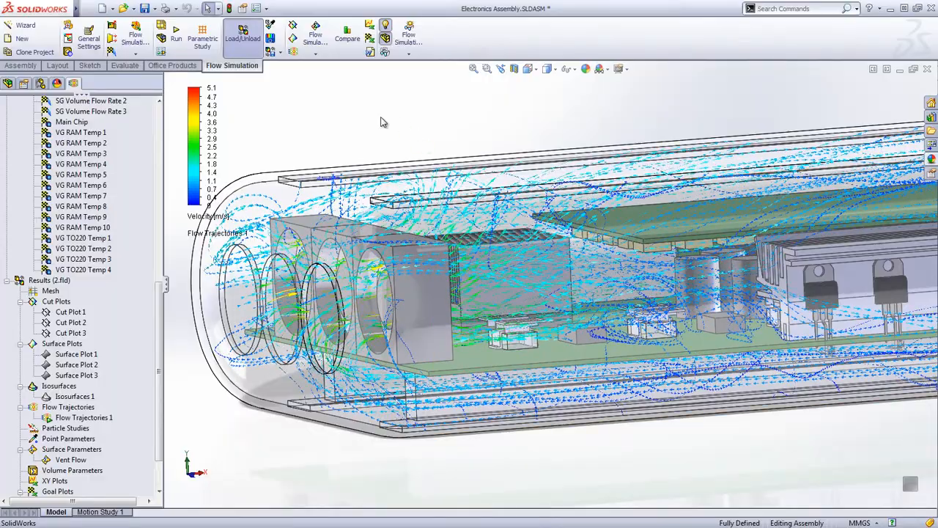
right_click(67, 407)
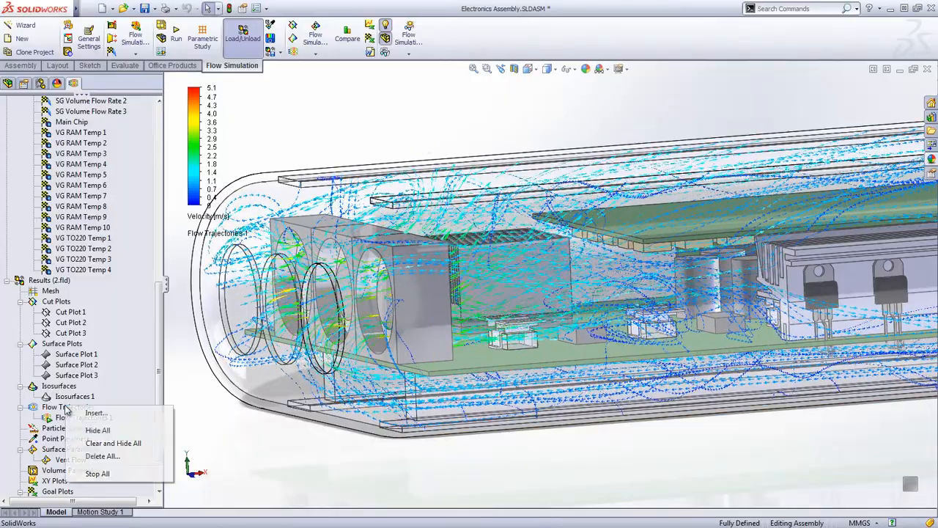
left_click(98, 430)
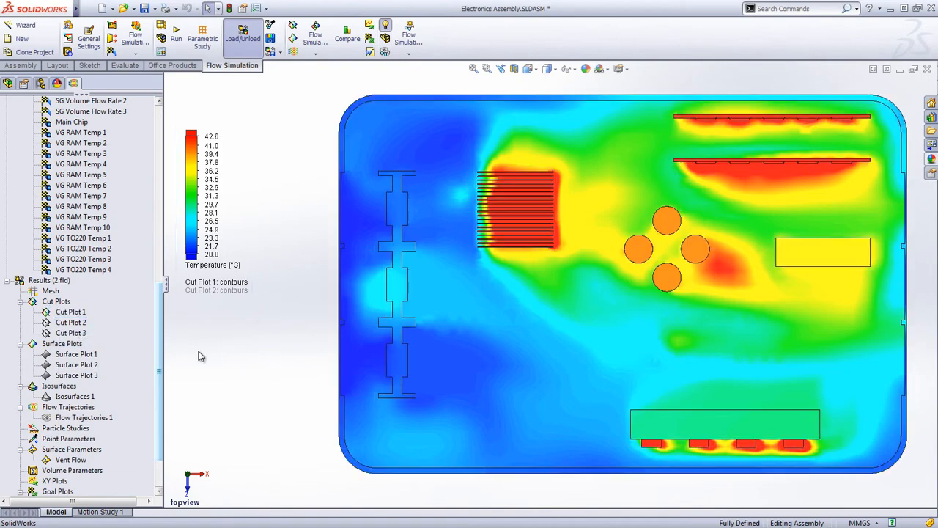
mouse_move(351, 45)
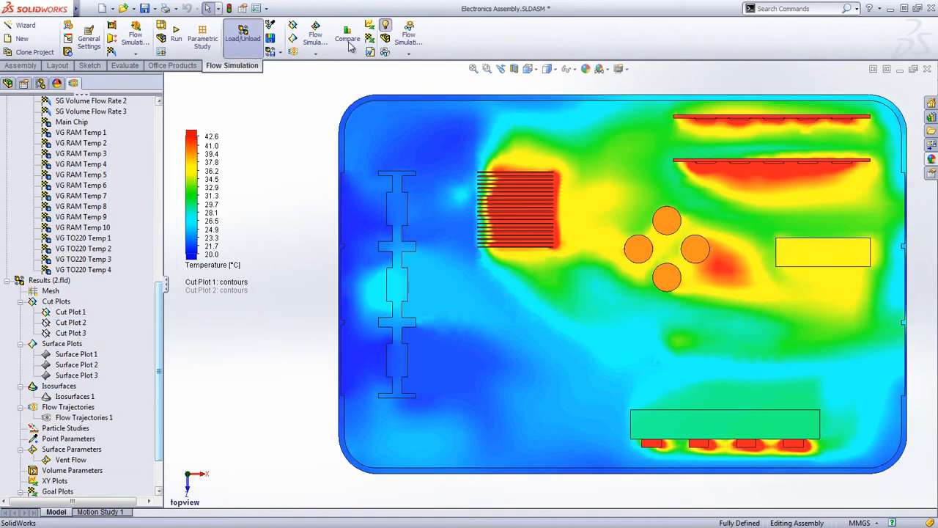
Run Compare across the three fan projects and open the saved scene images
left_click(347, 33)
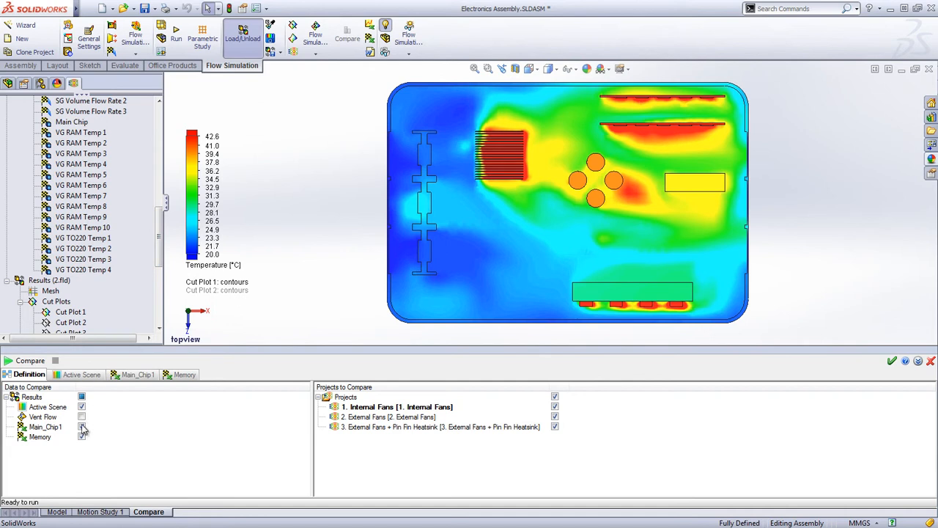
mouse_move(466, 424)
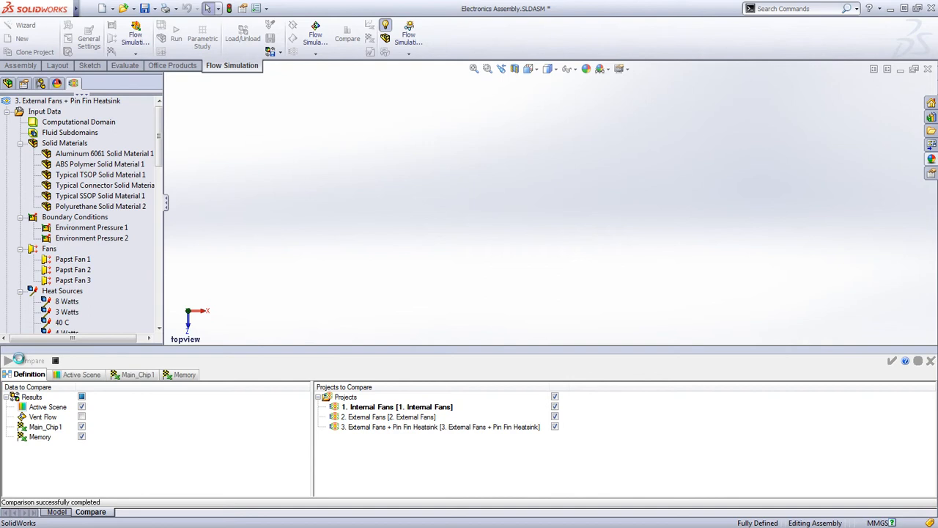
left_click(8, 360)
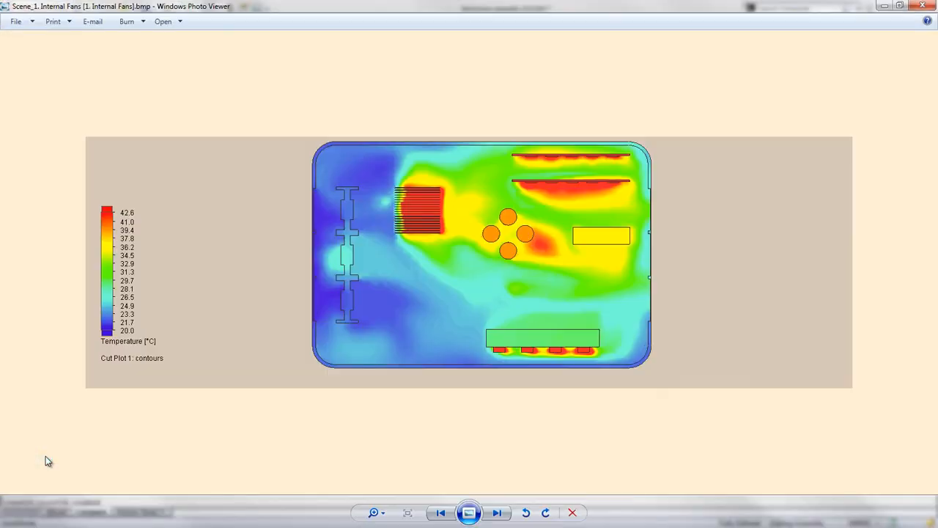
Cycle through the Scene_1, Scene_2 and Scene_3 cut plot images of the three variants
left_click(497, 512)
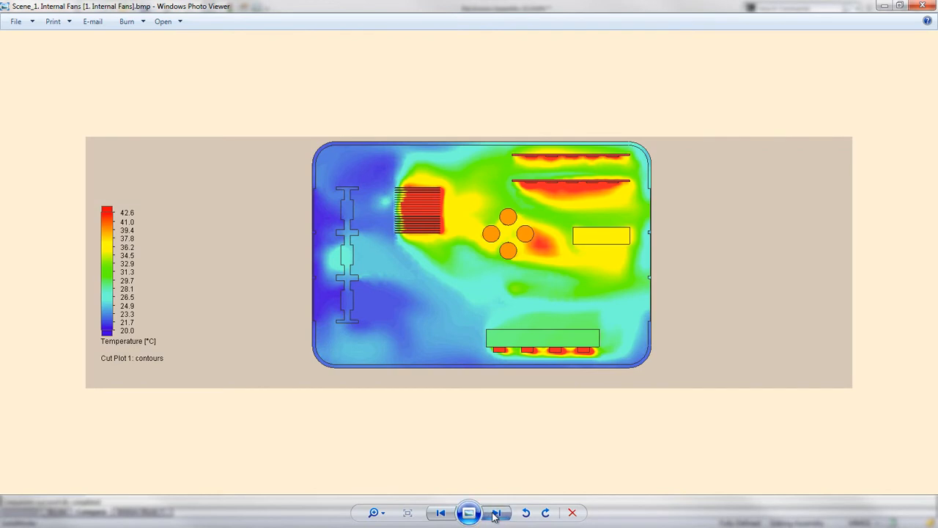
left_click(497, 513)
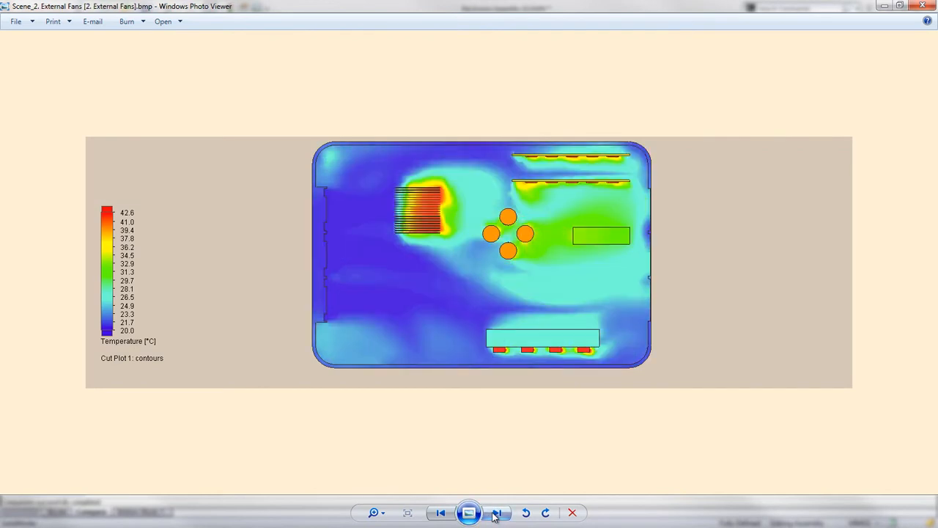
left_click(497, 513)
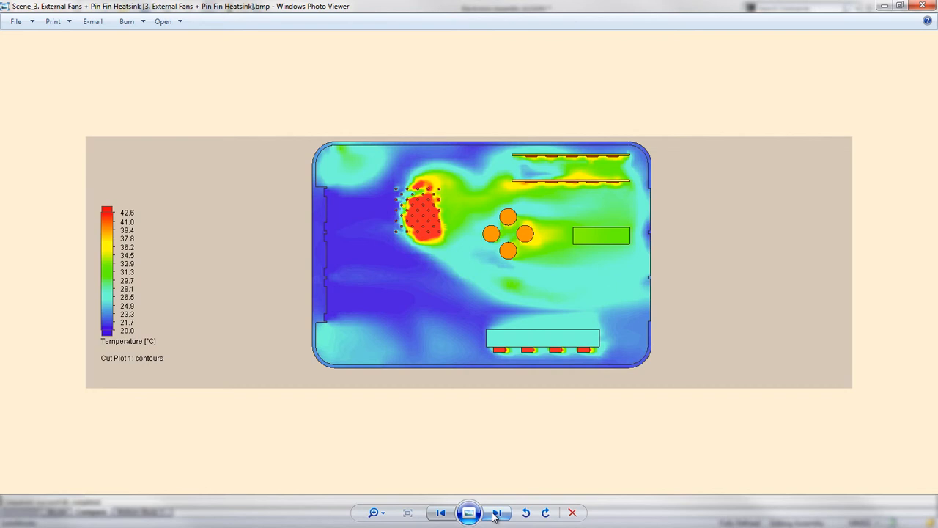
left_click(440, 513)
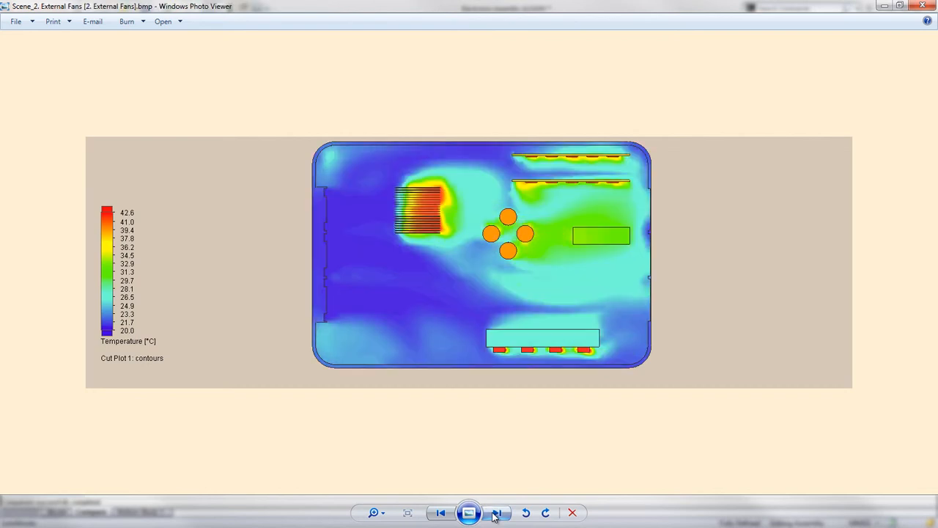
left_click(497, 512)
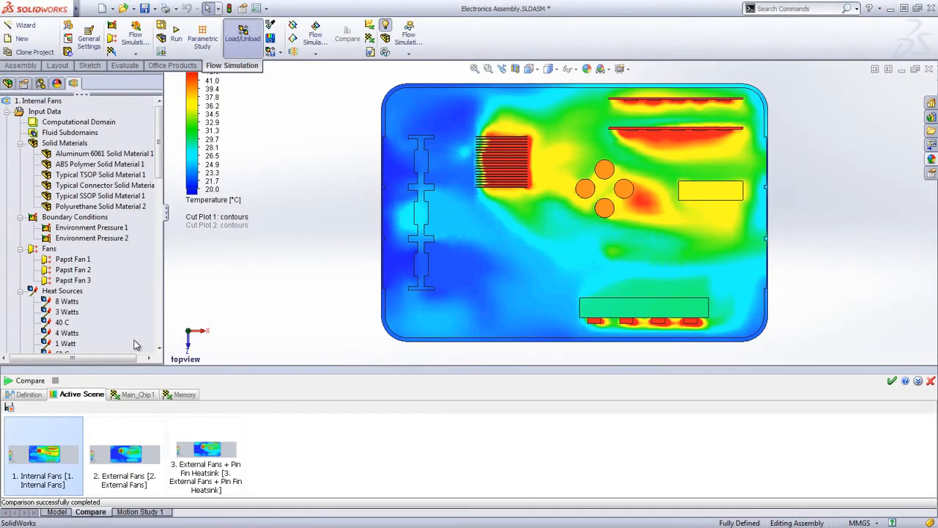
View the Main_Chip1 and Memory goal comparison tables for the three variants
left_click(138, 393)
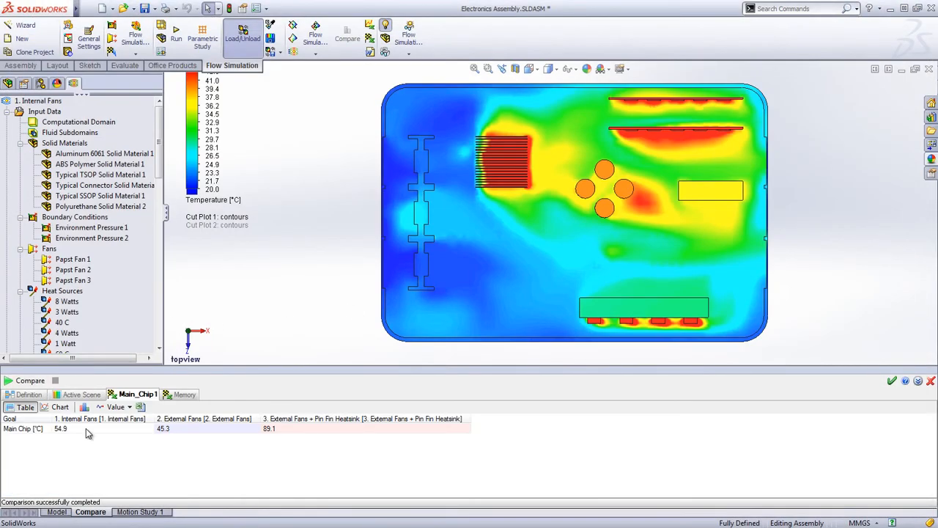
mouse_move(191, 437)
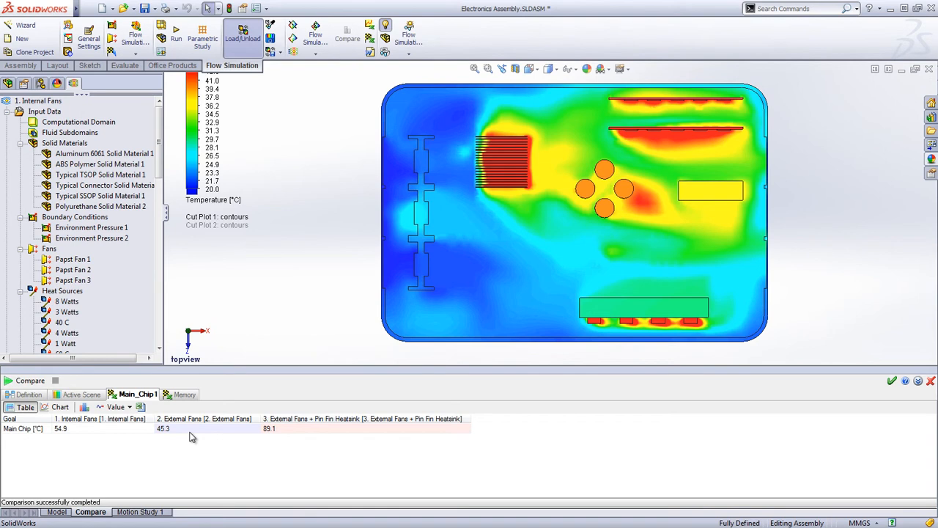
mouse_move(284, 432)
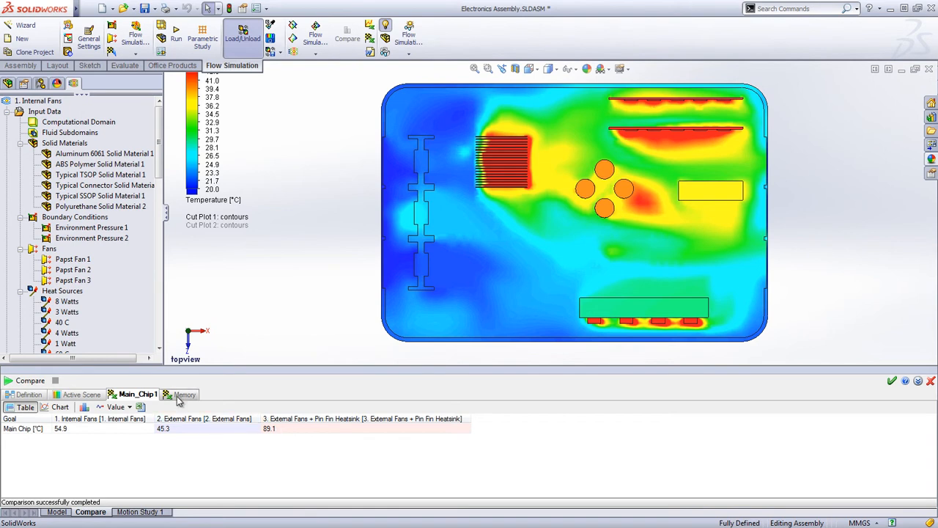
left_click(186, 394)
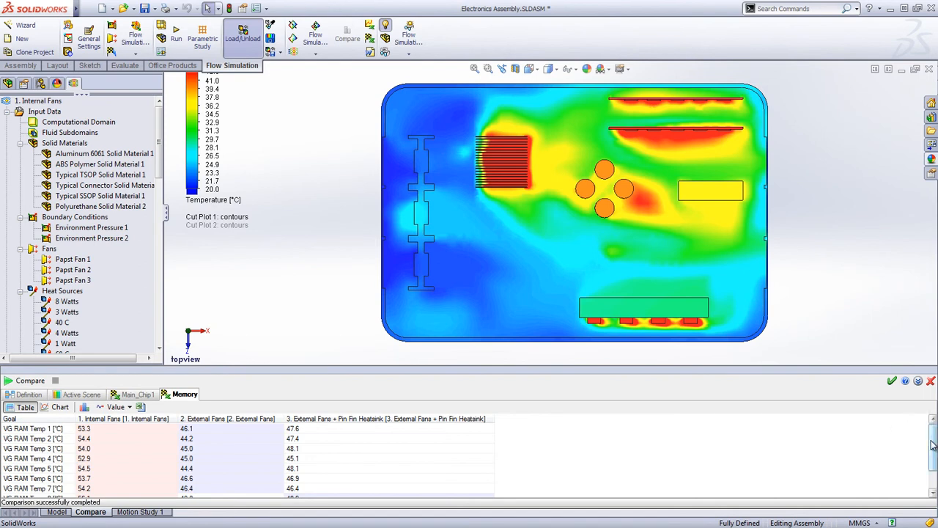
scroll("down", 3)
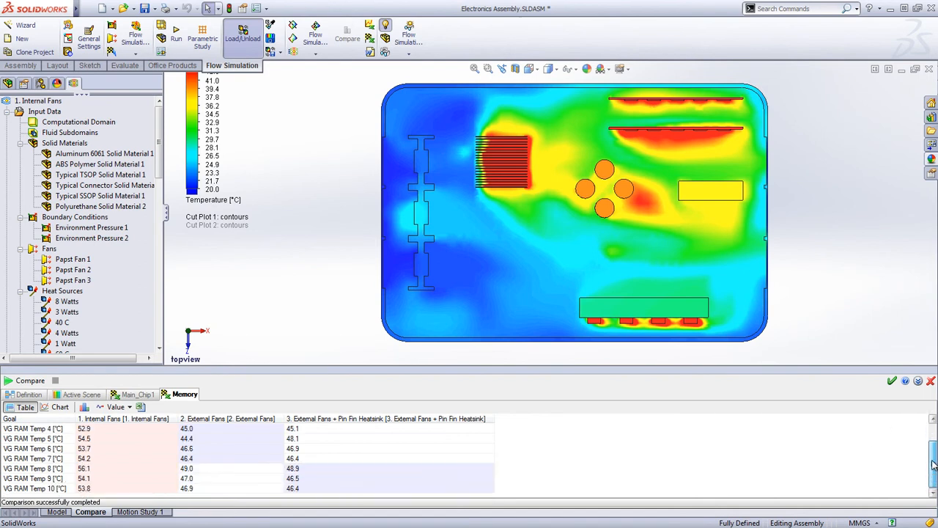